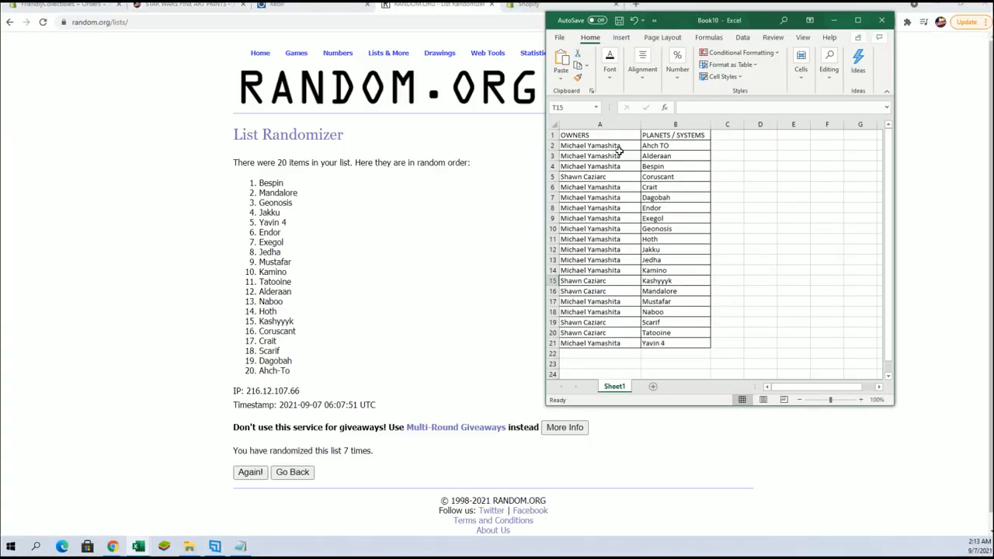
# Copy the selected OWNERS name cells from the Excel sheet
pyautogui.rightClick(590, 146)
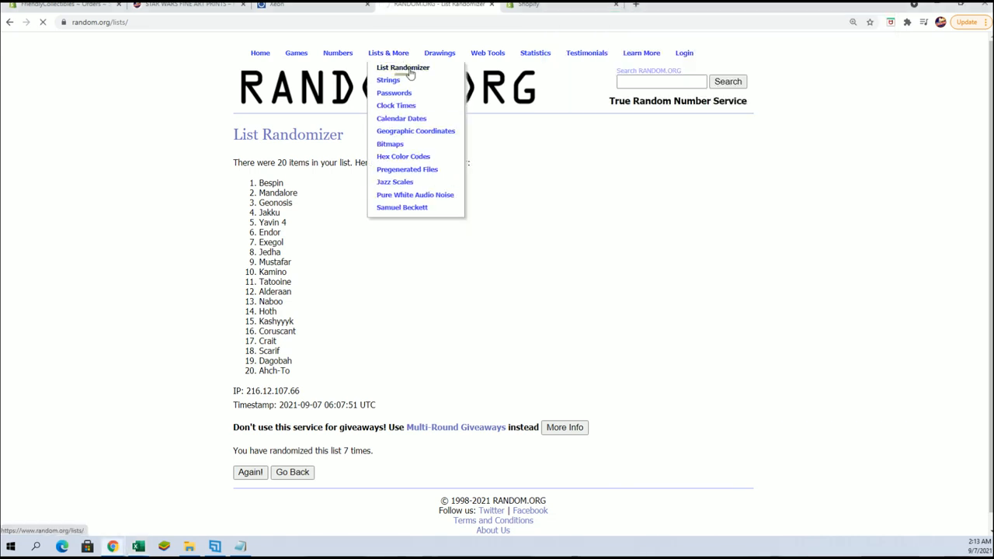
# Randomize the pasted 20 owner names, then re-shuffle them several more times with Again!
pyautogui.click(403, 69)
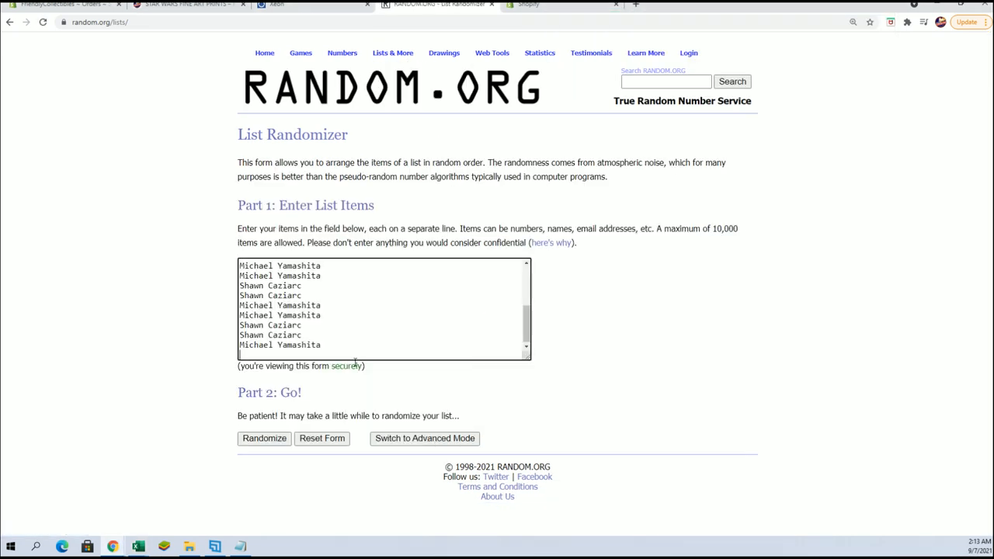
pyautogui.click(264, 438)
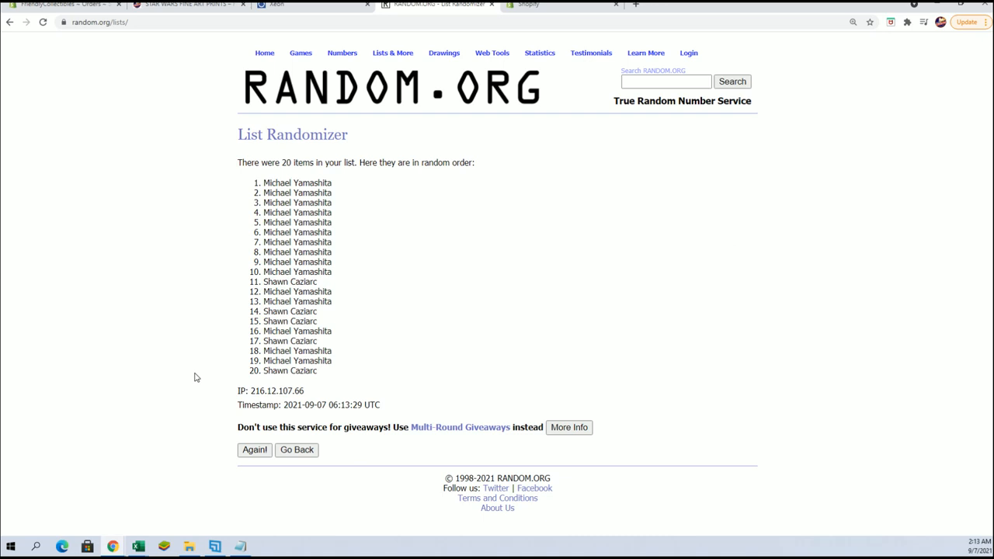
pyautogui.click(255, 450)
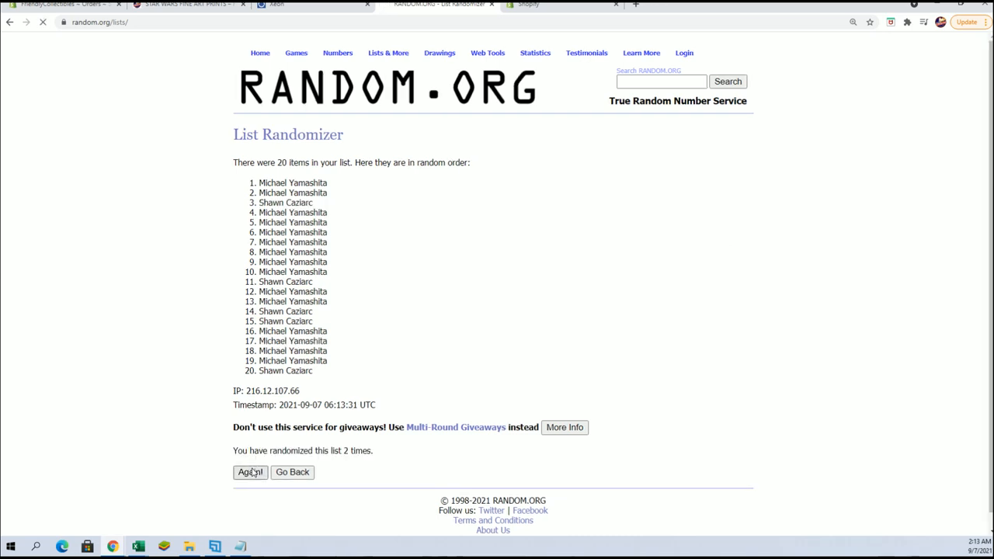
pyautogui.click(250, 472)
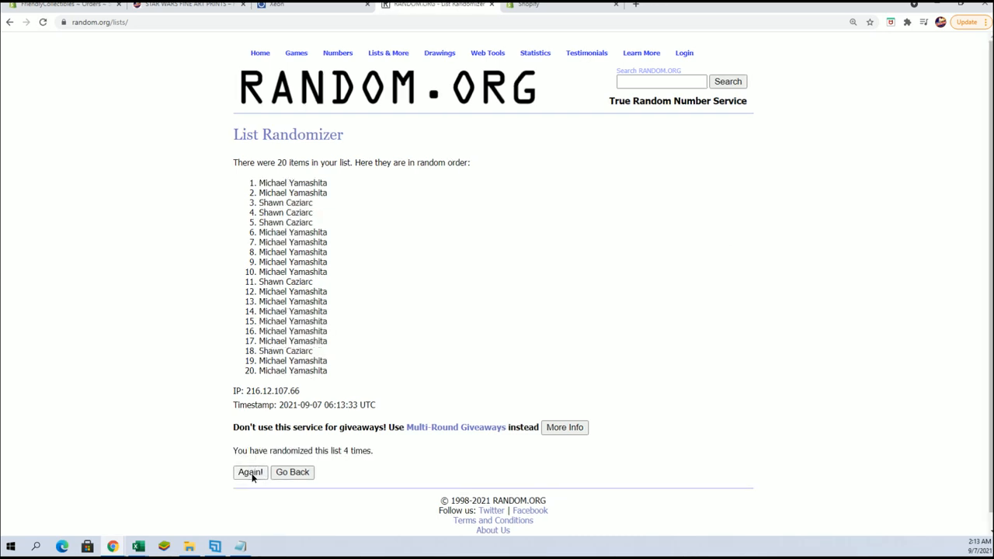
pyautogui.click(250, 472)
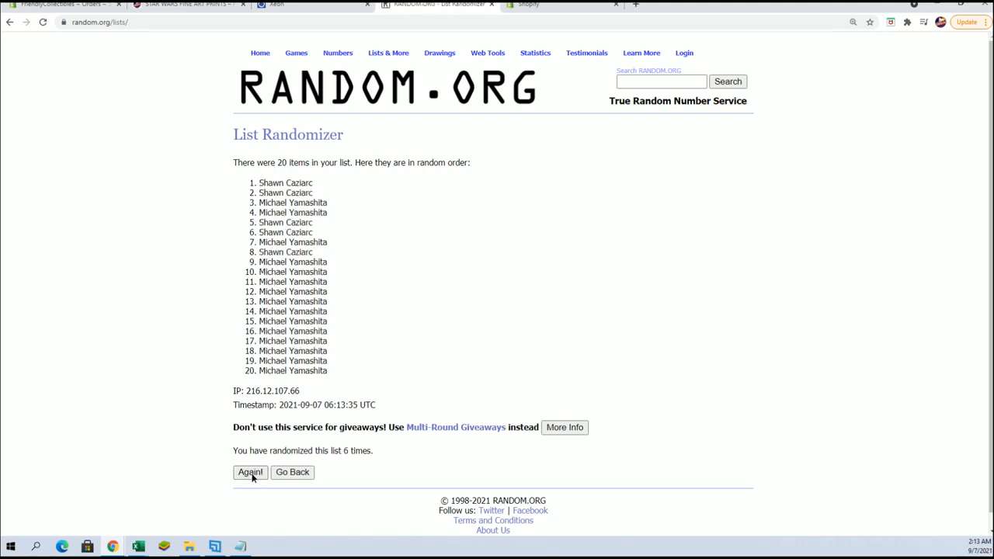
pyautogui.click(250, 472)
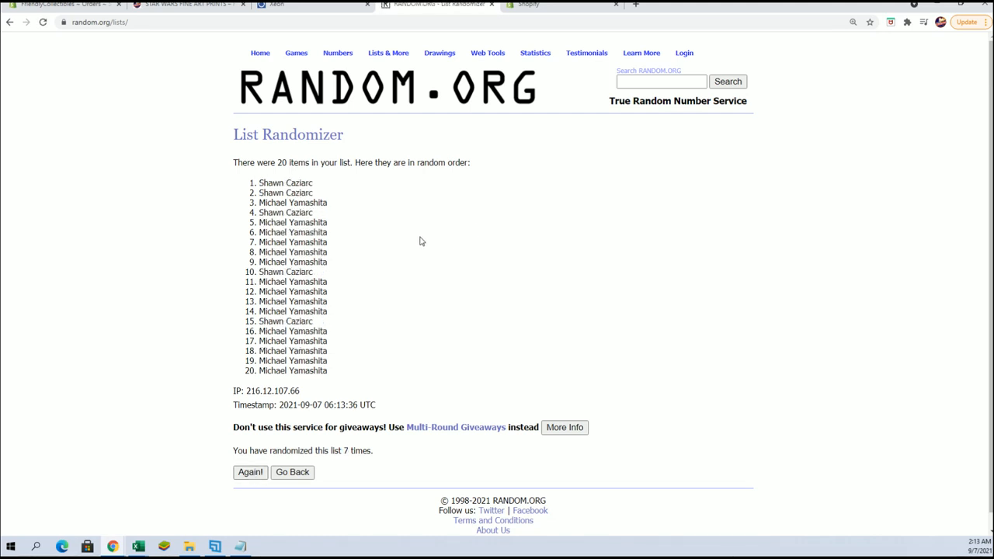
pyautogui.moveTo(394, 213)
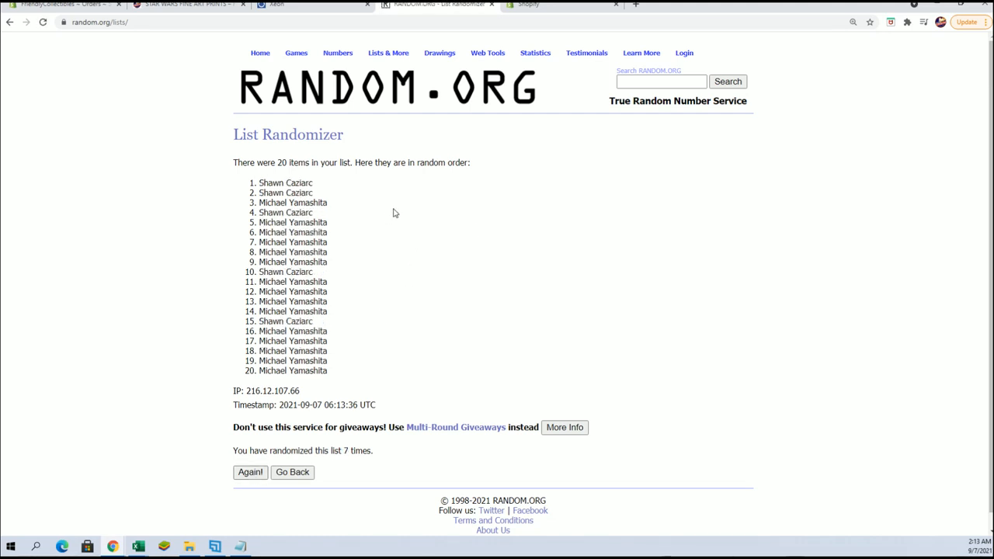
# Show the Mystery Prize #2 random winners list filled through entry 16 on the Friendly Collectibles page
pyautogui.click(187, 4)
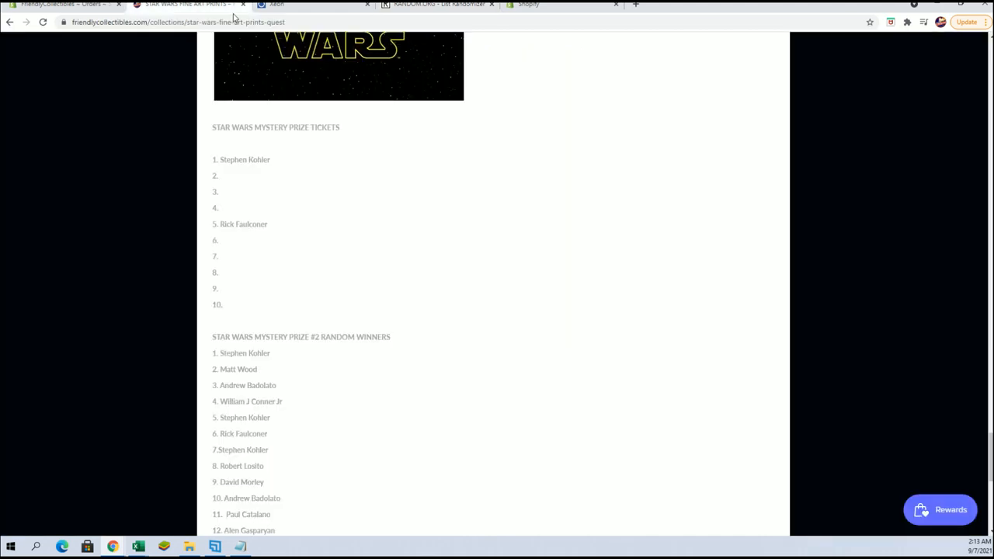
pyautogui.scroll(-3)
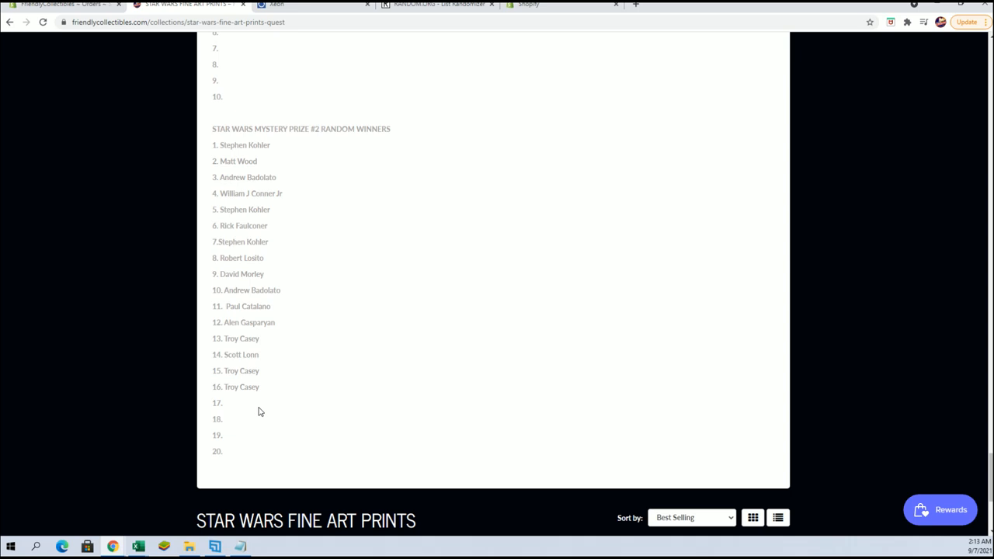
pyautogui.moveTo(261, 407)
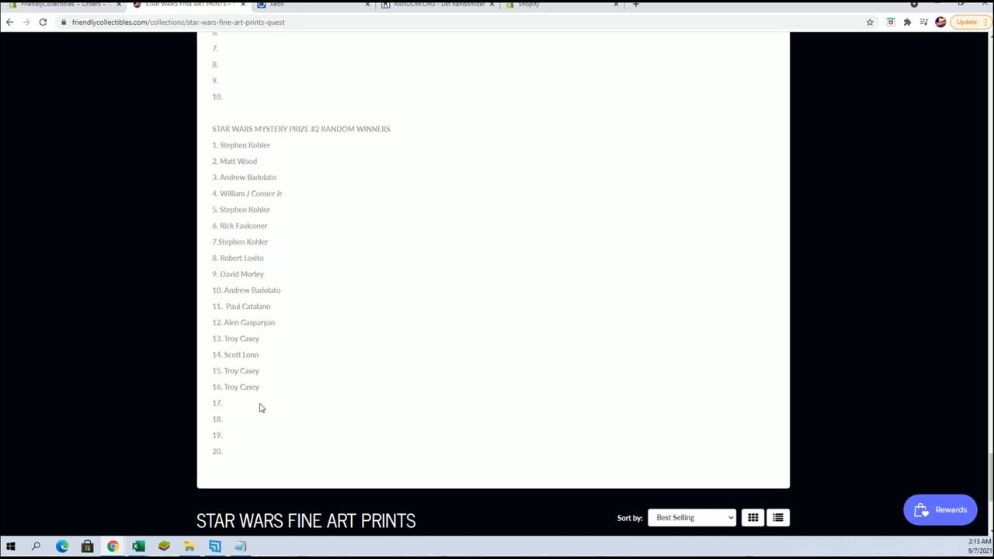
pyautogui.moveTo(258, 404)
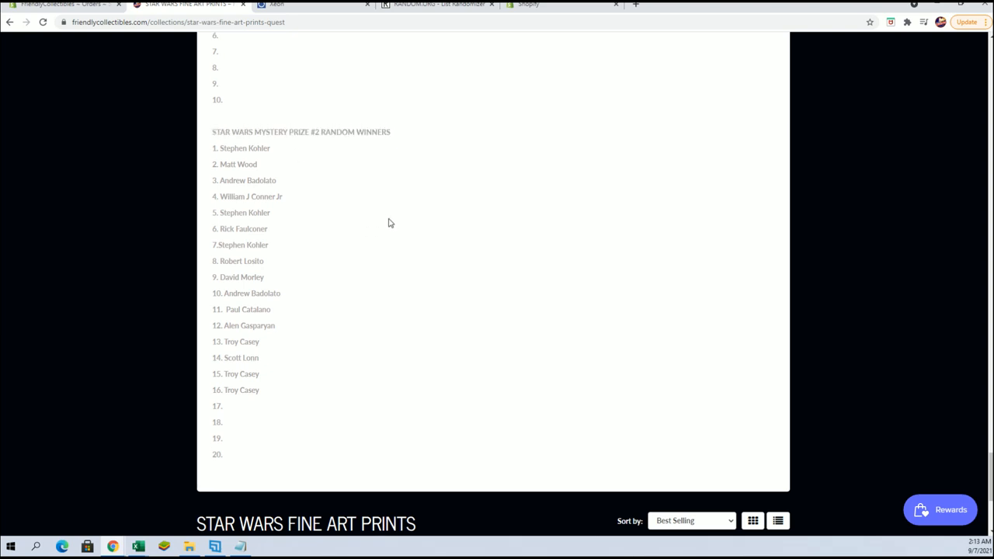
pyautogui.scroll(-3)
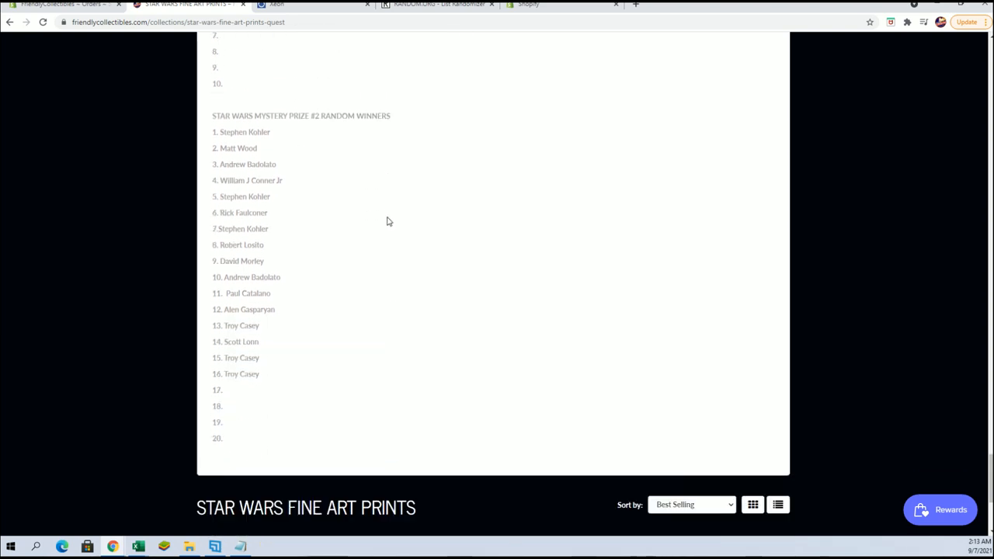